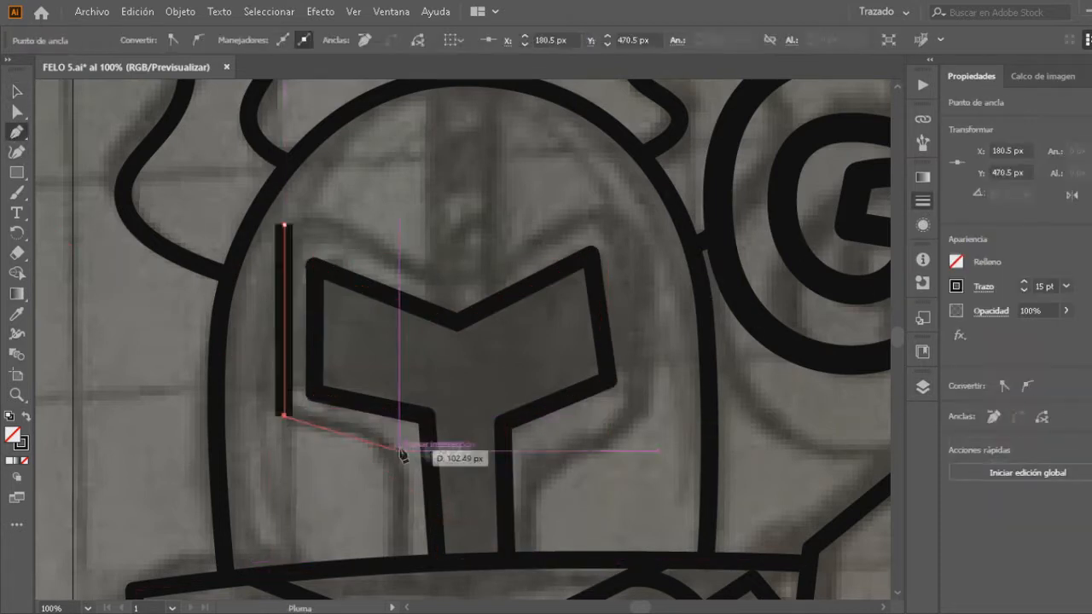
- Add the next corner anchor of the faceplate outline around the visor opening
left_click(623, 215)
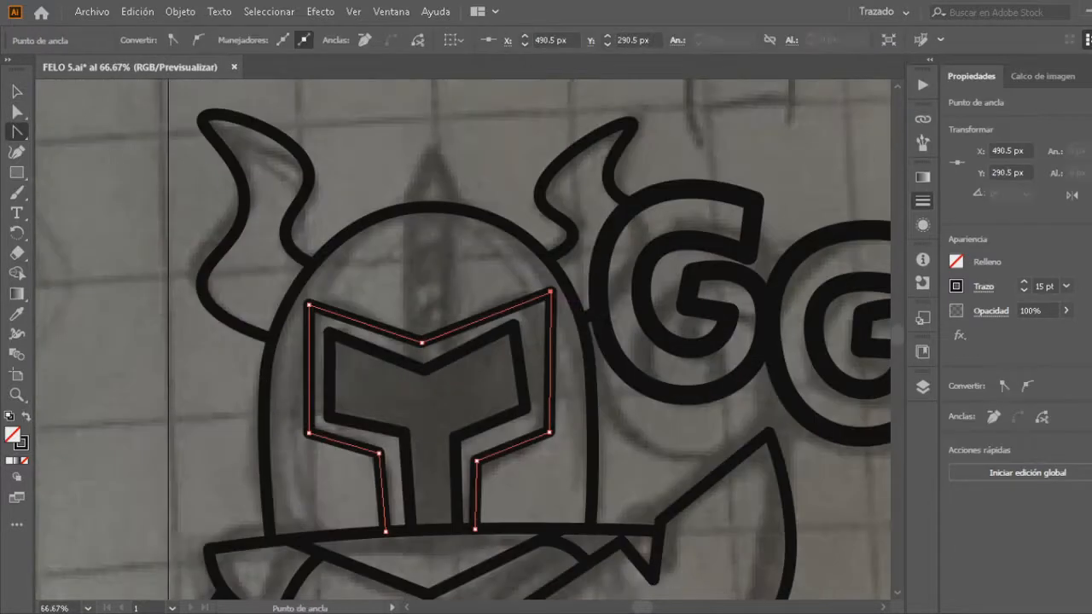
- Pan to the helmet top and add the next point of the crest spike path
left_click_drag(418, 334, 409, 201)
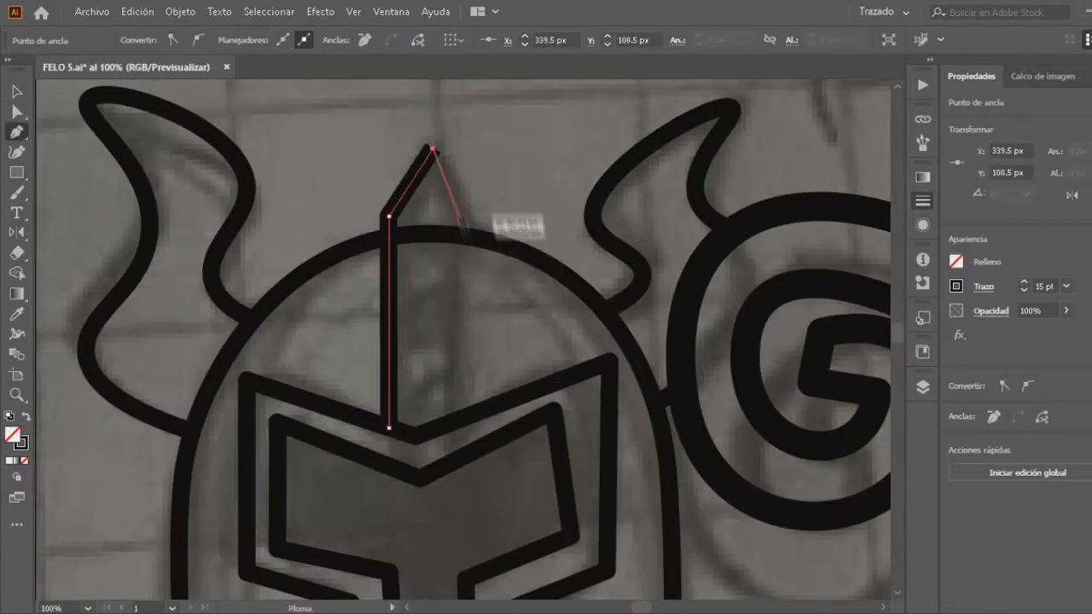
left_click(16, 92)
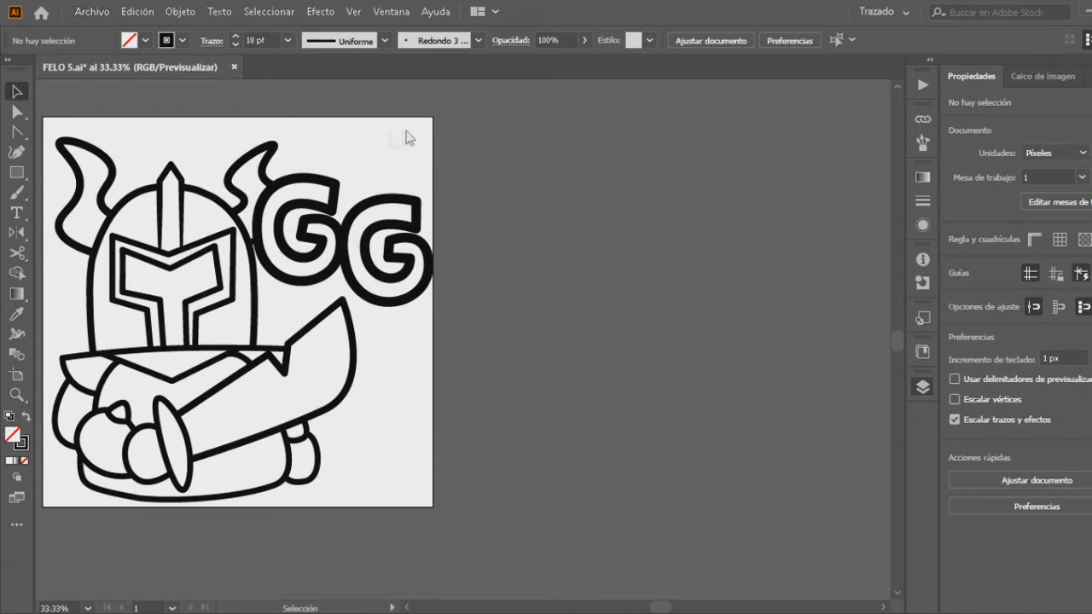
mouse_move(478, 160)
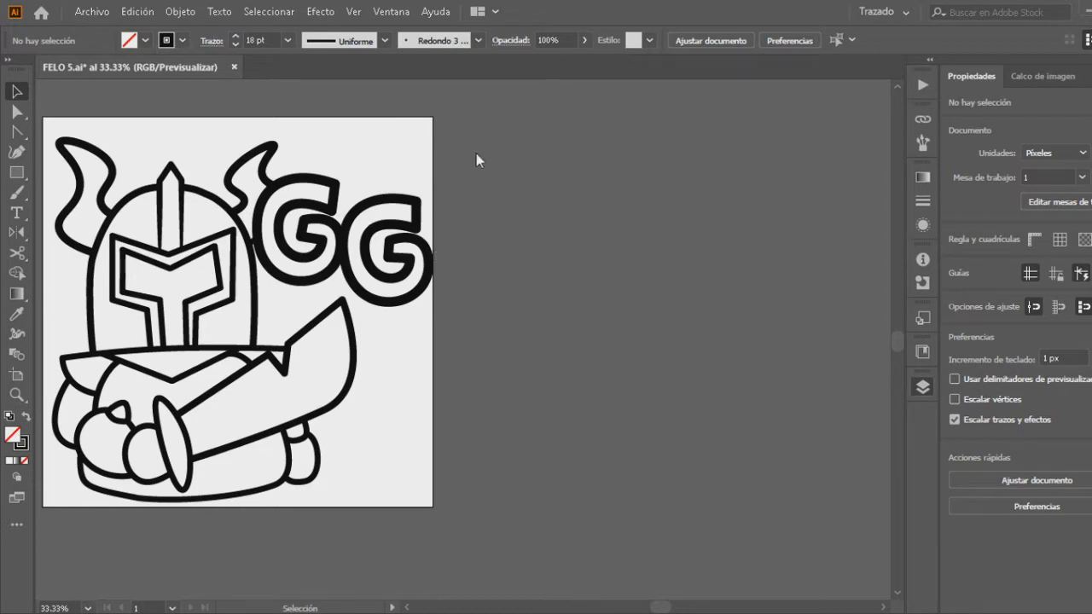